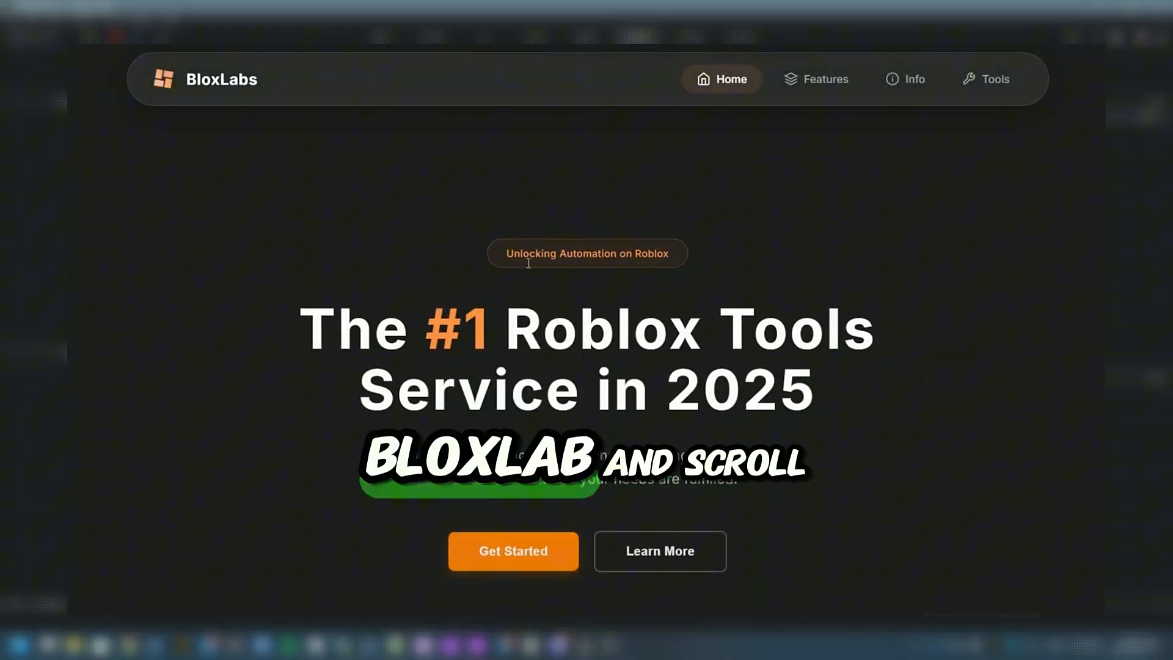
Step: Find BloxLabs' Game Copier tool, then open the Steal a Brainrot page on Roblox
scroll(down, 3)
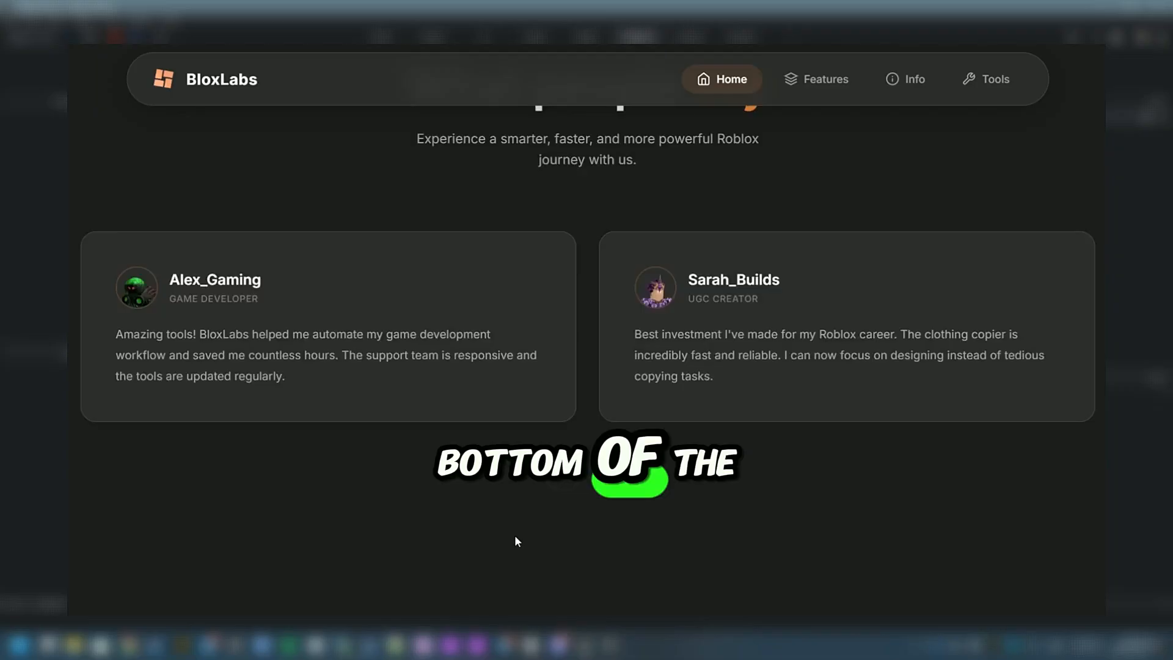
scroll(up, 3)
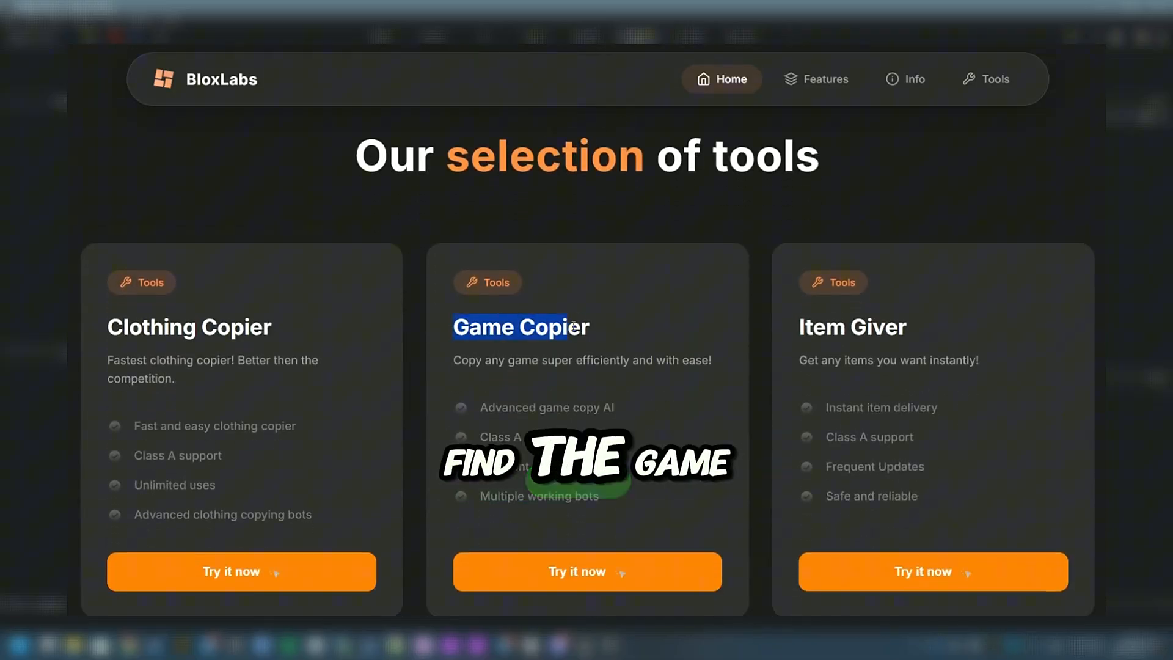
click(586, 571)
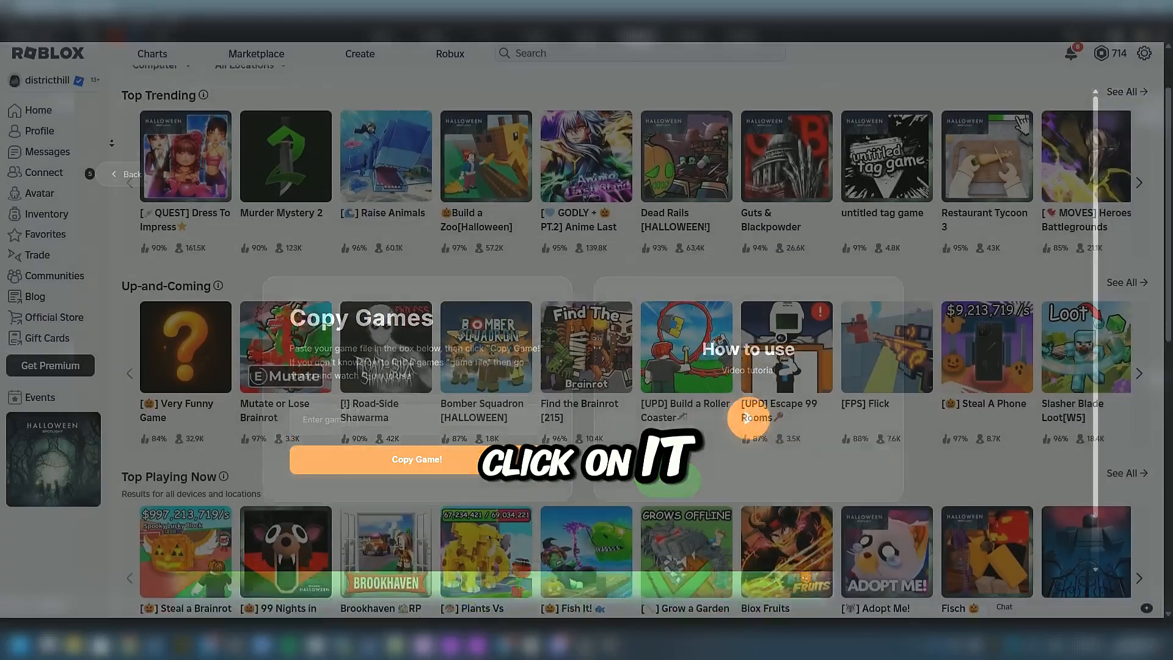
scroll(down, 3)
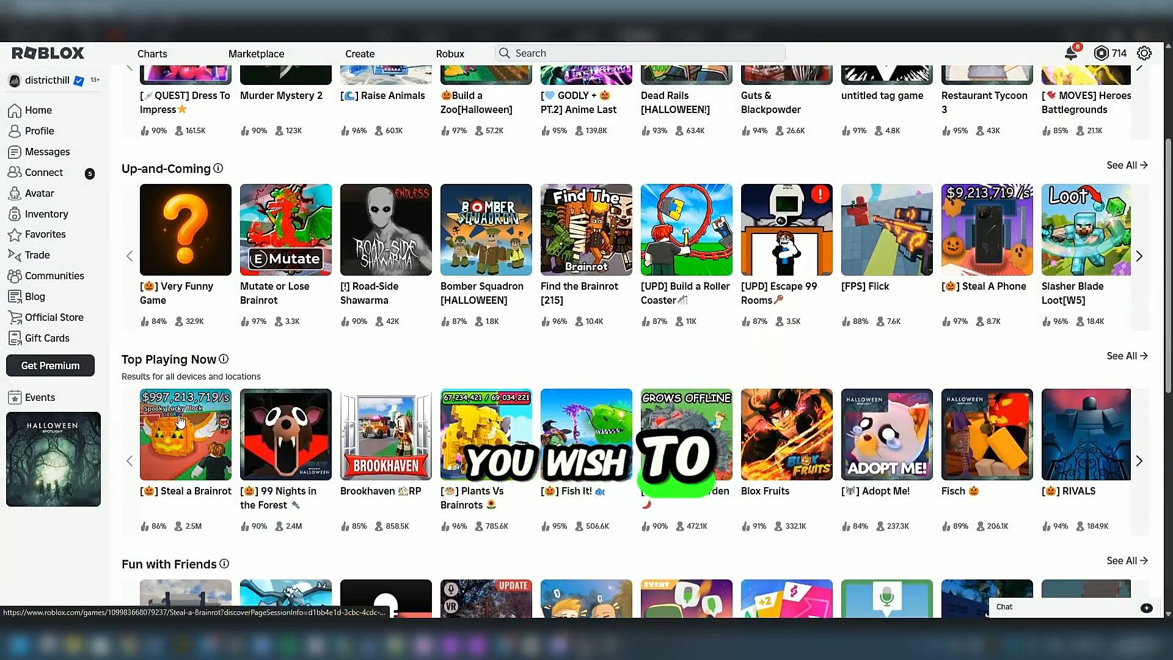
click(184, 435)
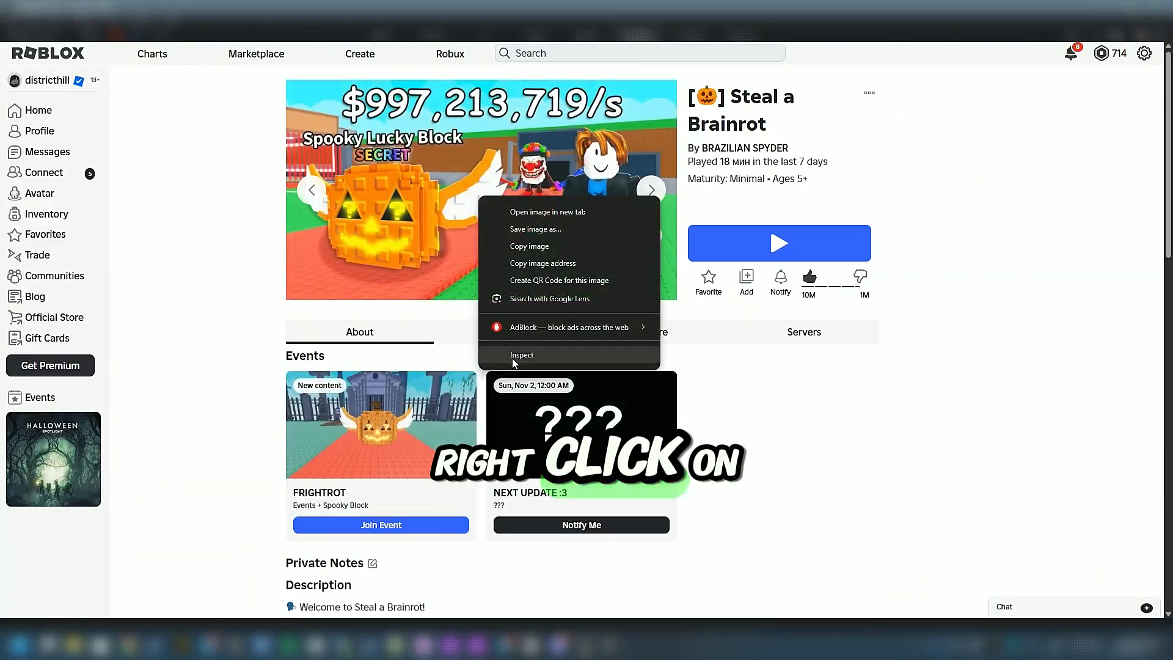
Step: Inspect the page's Network requests and copy the Steal-a-Brainrot document request
click(521, 354)
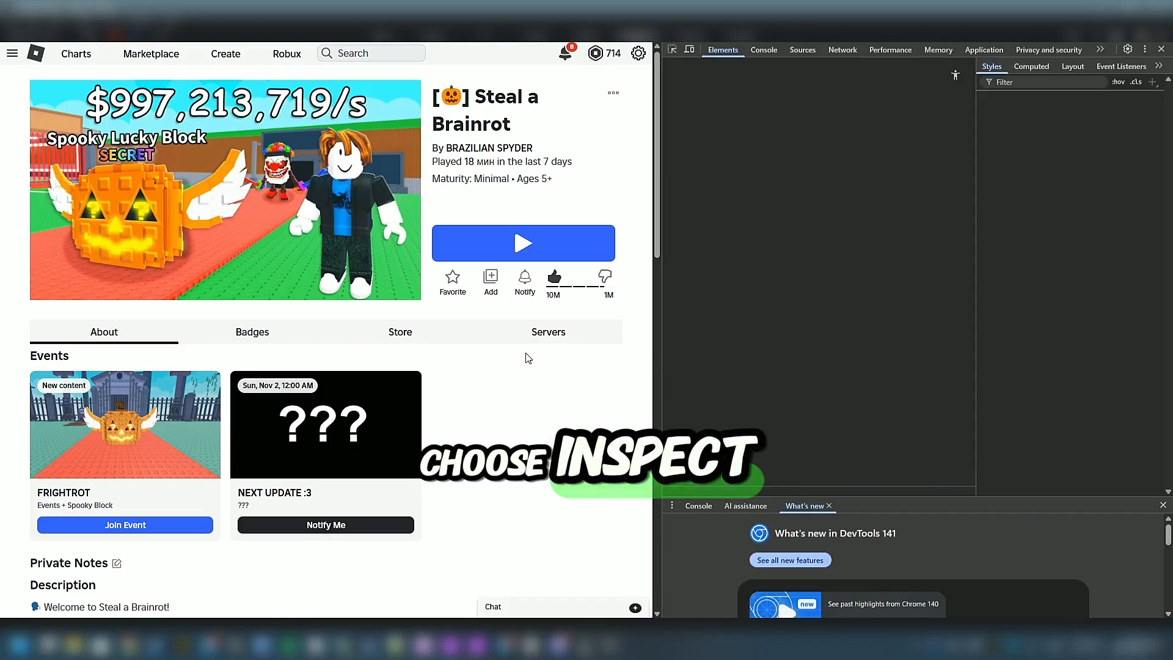
click(842, 50)
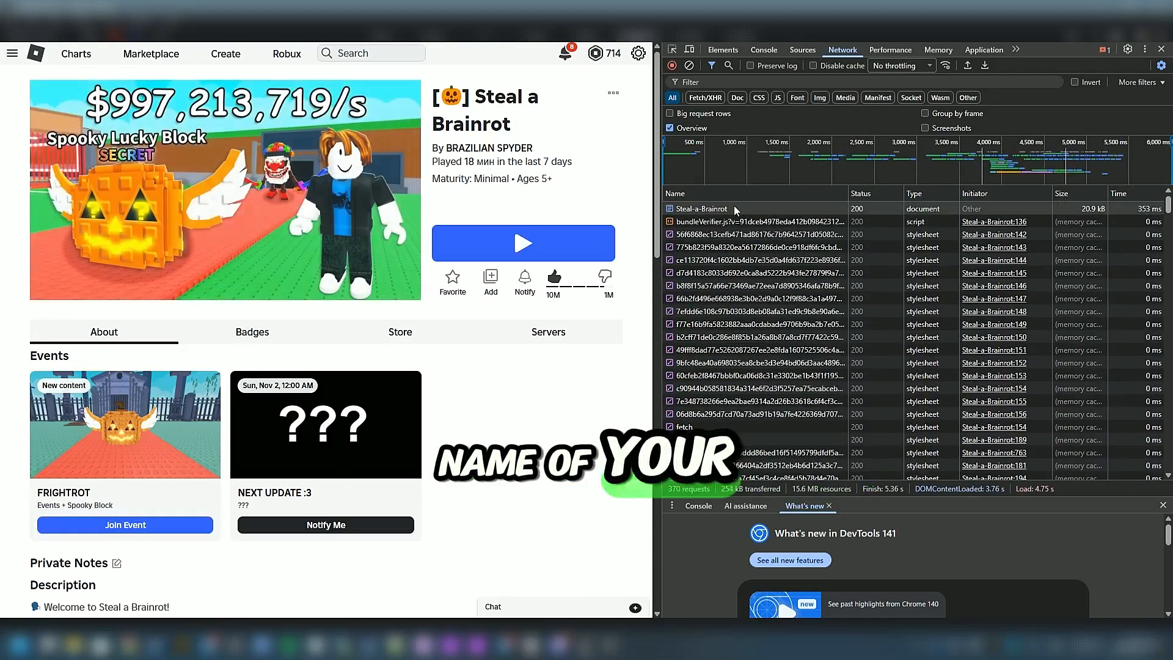
right_click(700, 208)
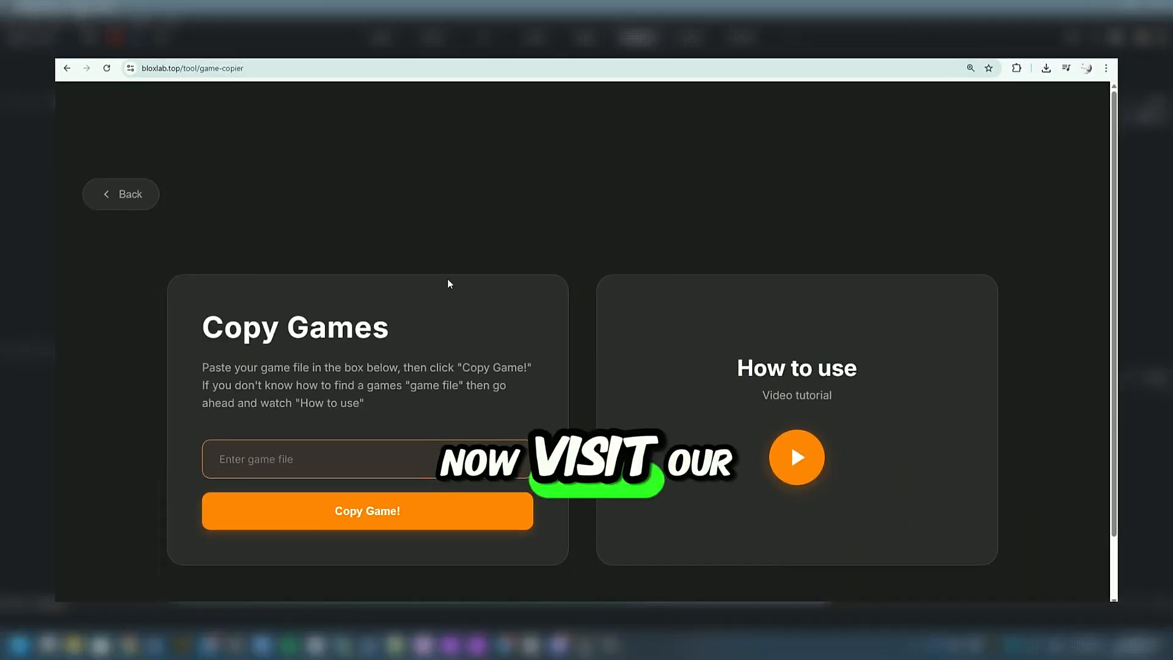
Step: Paste the game file into Game Copier, run Copy Game!, and open rickdev.rbxl
right_click(322, 459)
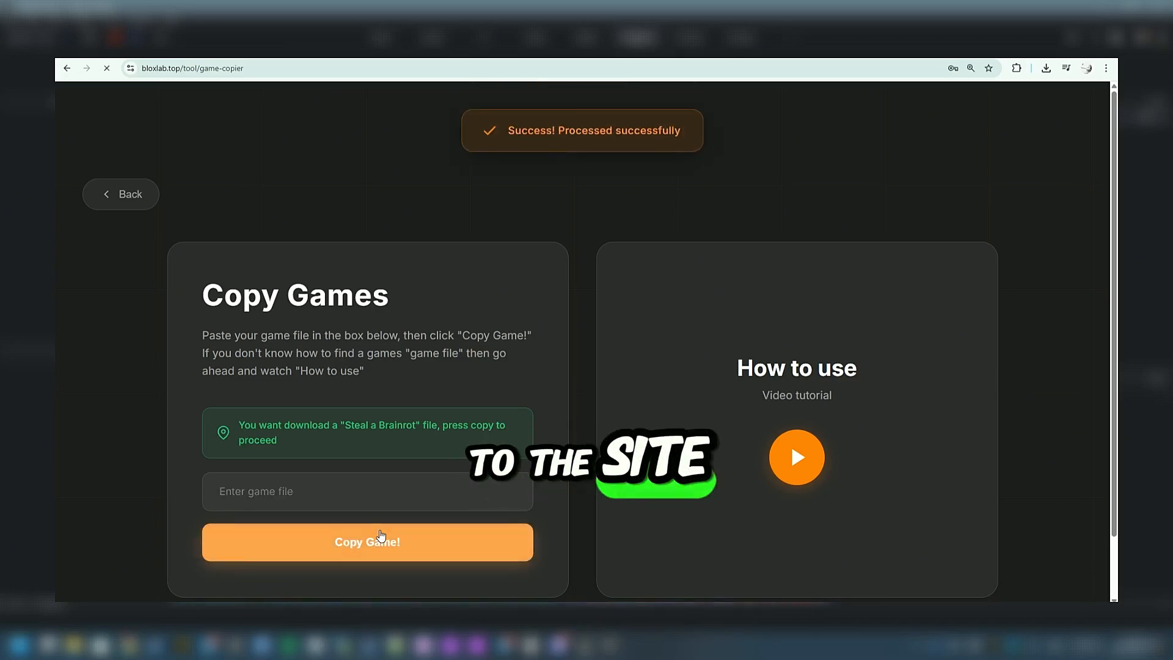
click(367, 542)
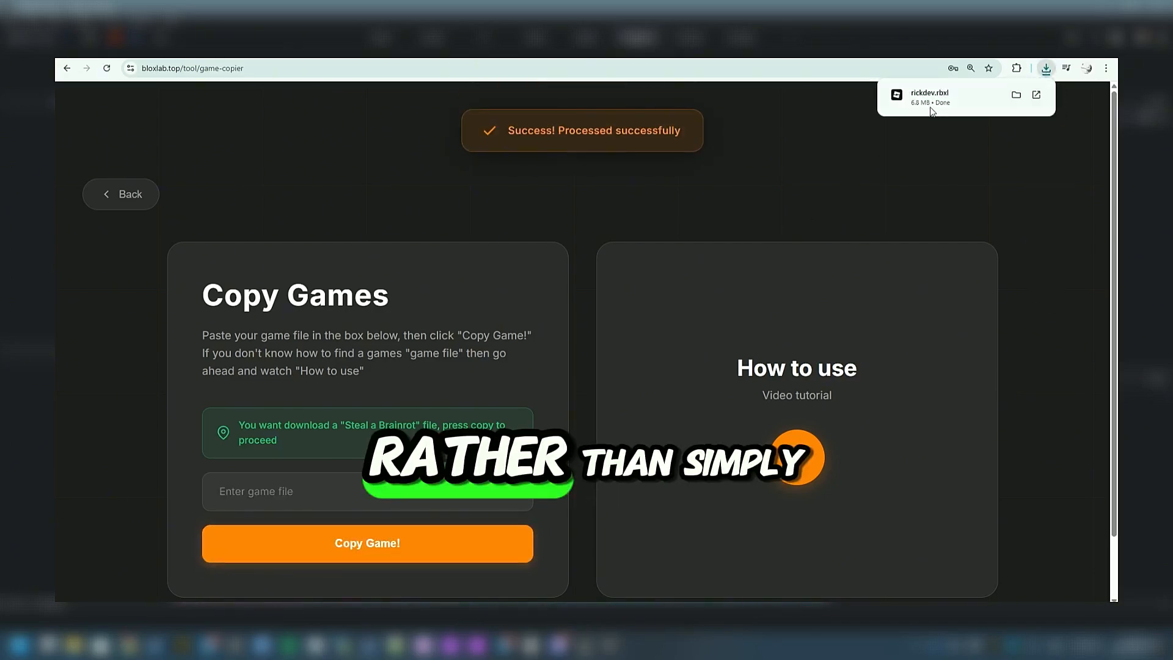
click(929, 98)
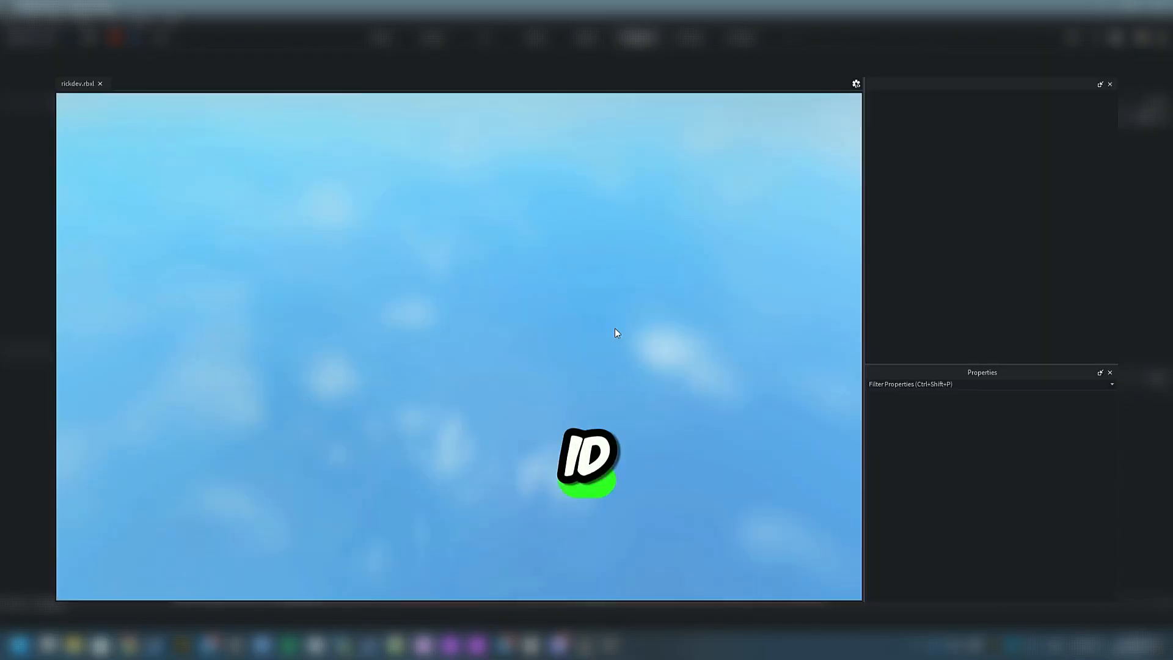